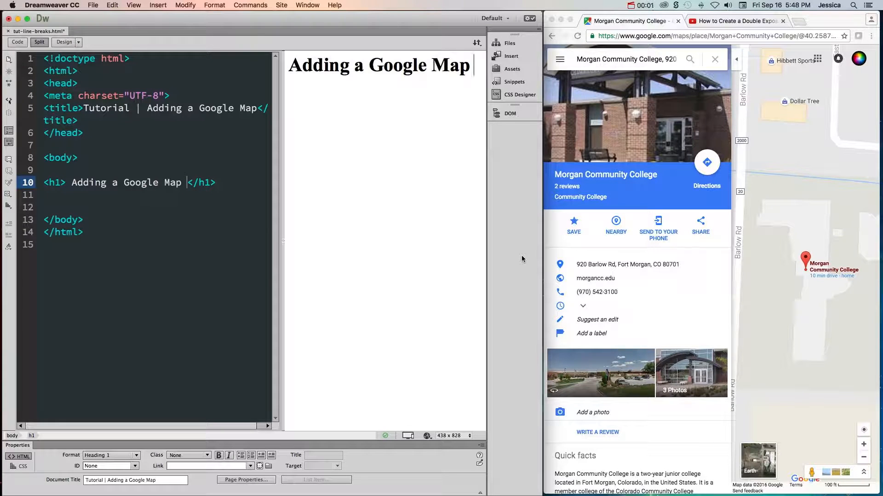
Show the Embed map code from the Share dialog for Morgan Community College.
click(820, 21)
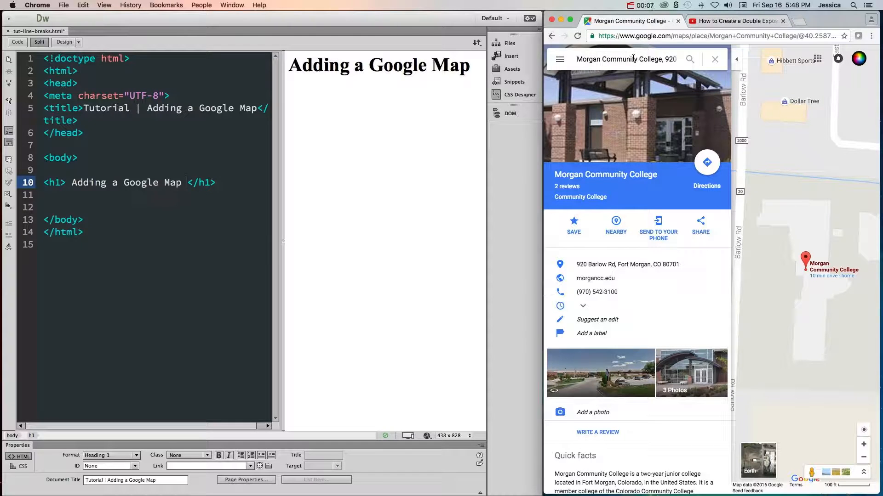
mouse_move(560, 60)
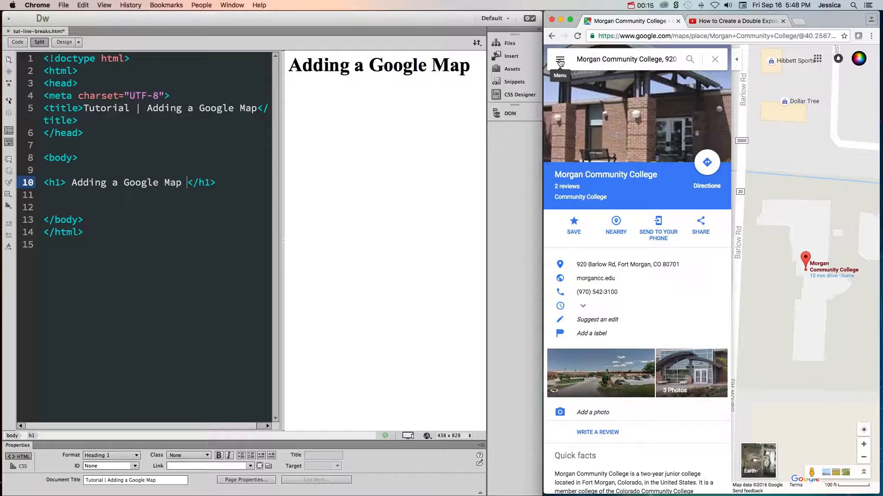
click(559, 60)
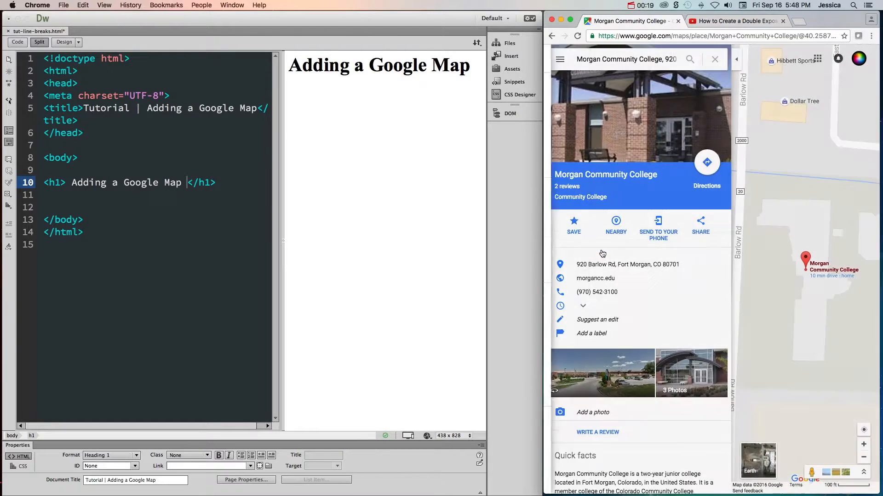
click(700, 225)
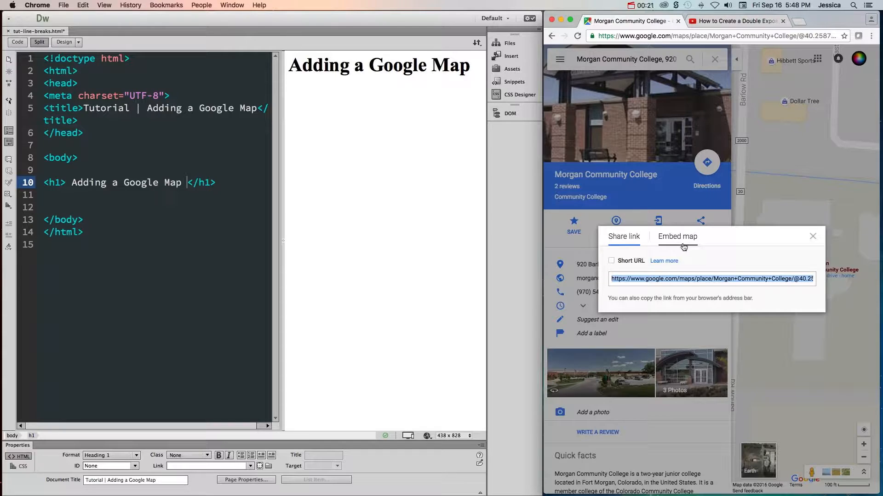
click(677, 236)
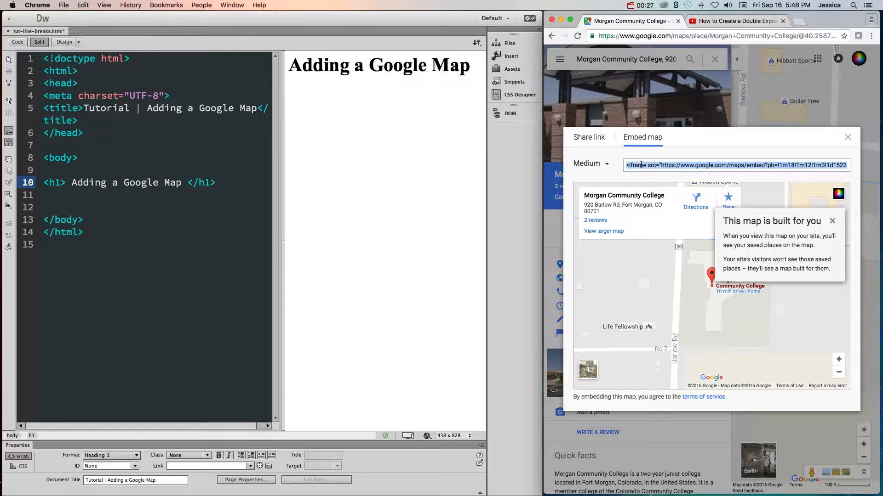
Choose the Small size for the embedded Morgan Community College map.
click(590, 163)
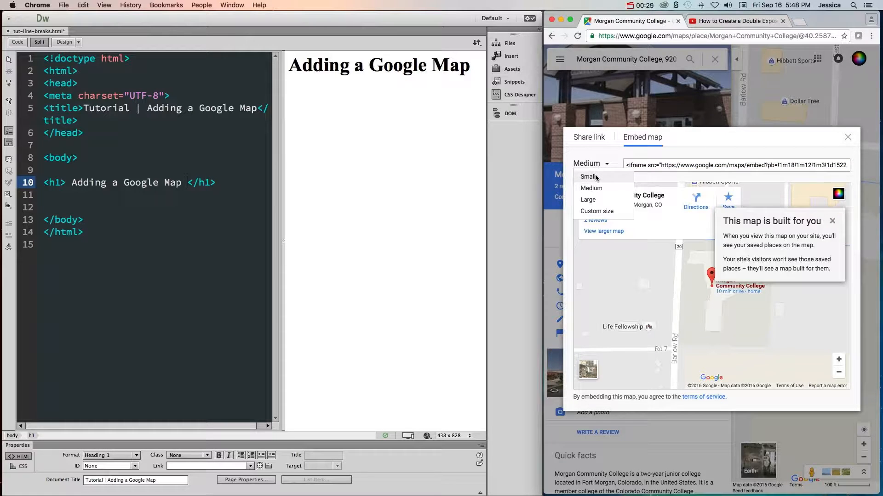
mouse_move(596, 216)
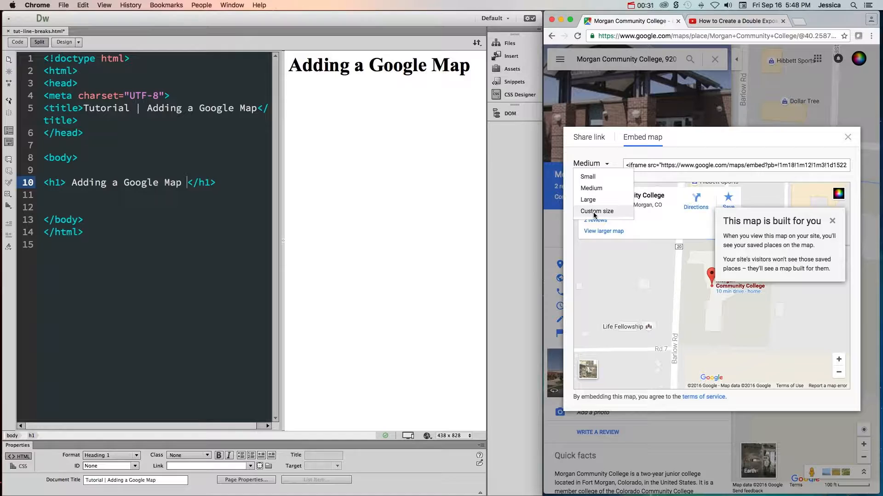
click(588, 177)
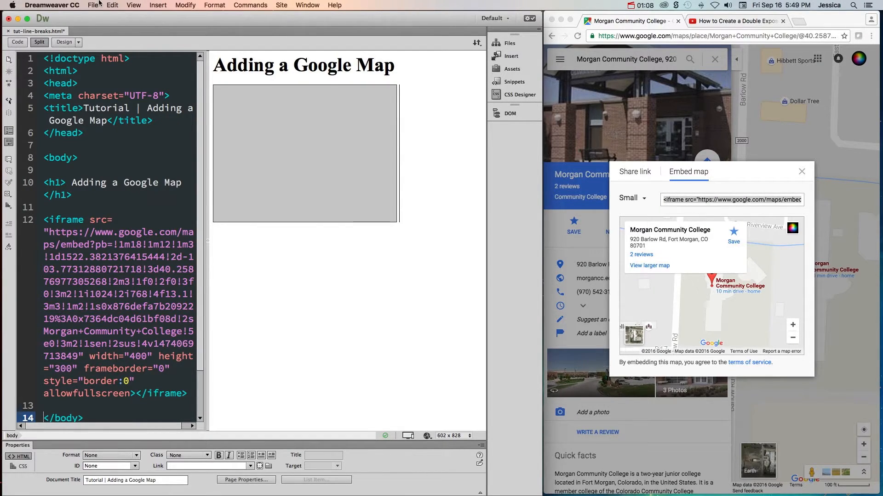
Save tut-line-breaks.html and preview the heading and map in Chrome.
click(92, 5)
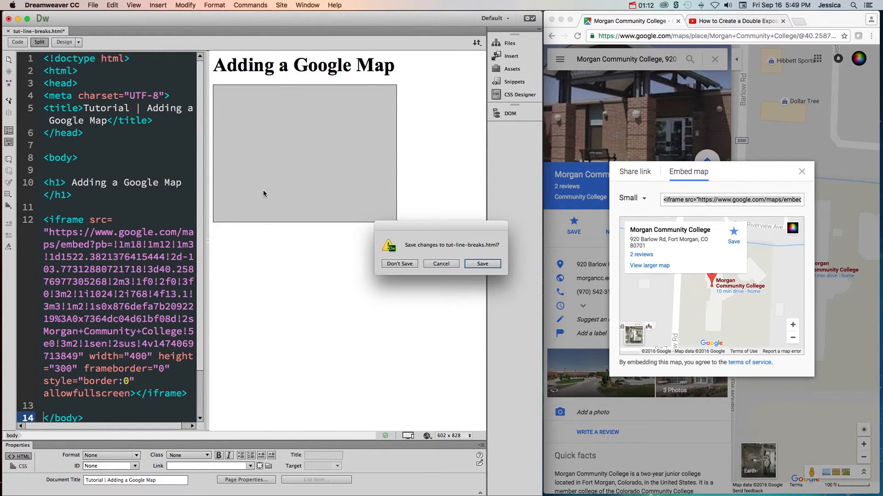
click(482, 263)
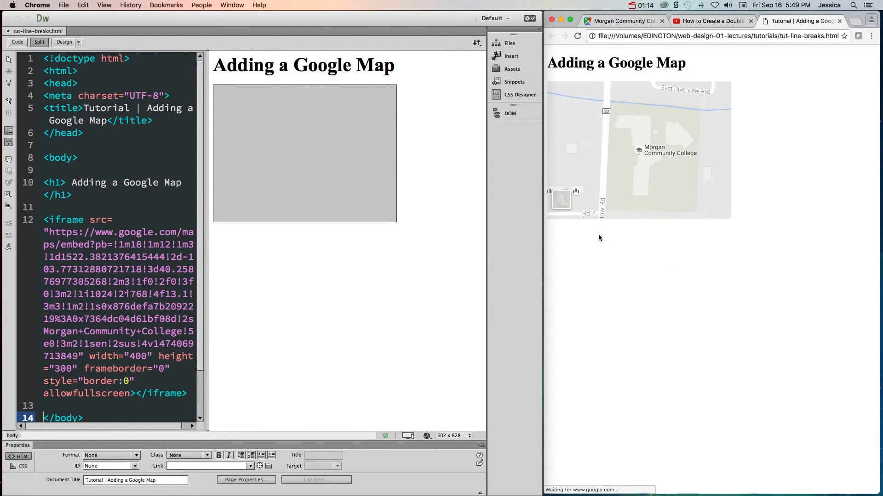